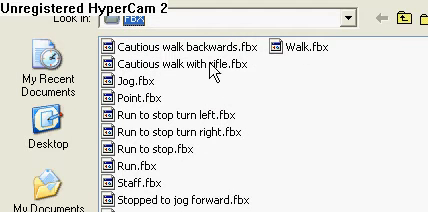
mouse_move(334, 42)
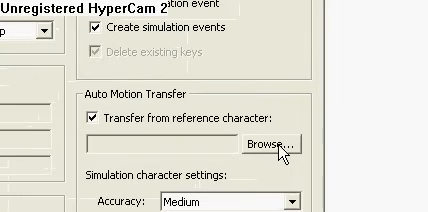
- Enable 'Transfer from reference character' under Auto Motion Transfer for the character
click(268, 144)
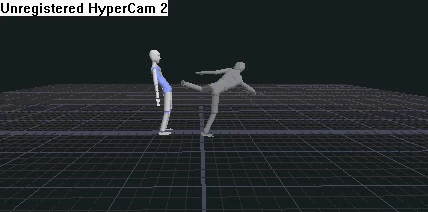
mouse_move(190, 96)
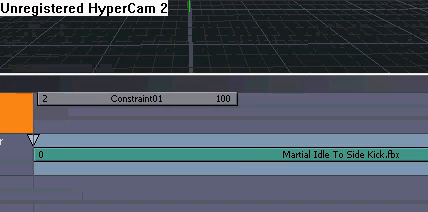
mouse_move(244, 110)
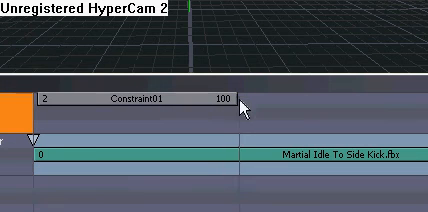